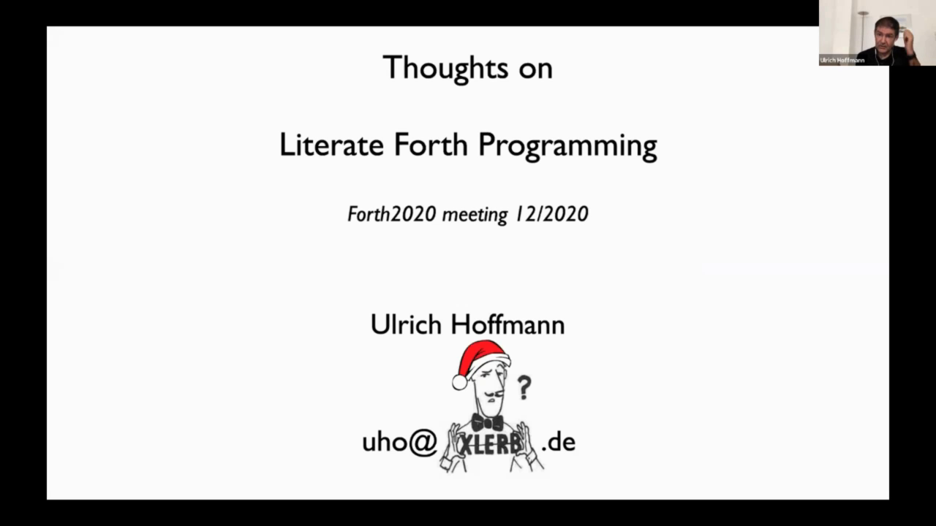
key(Right)
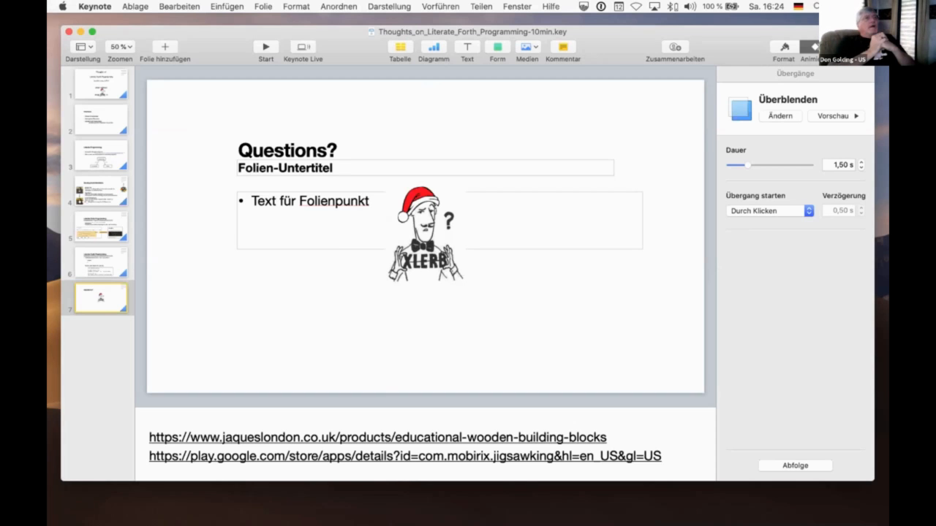
mouse_move(574, 223)
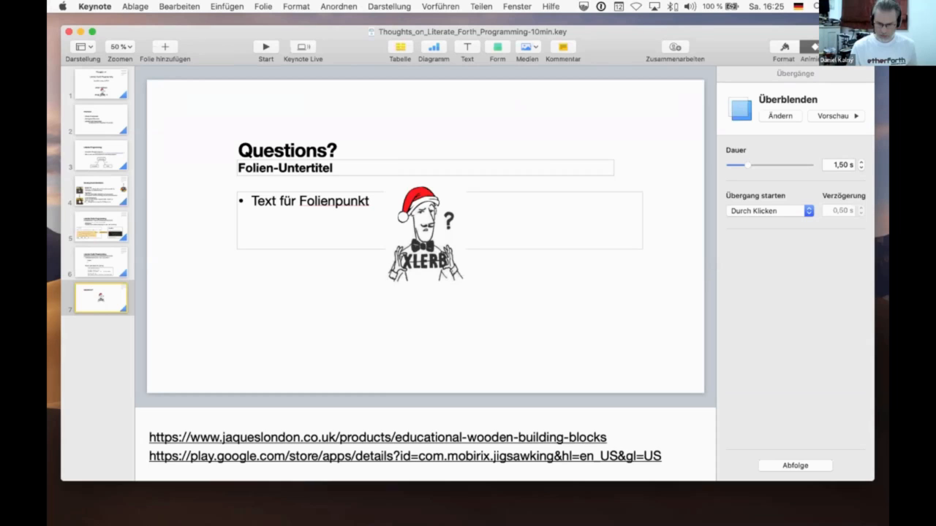
mouse_move(614, 111)
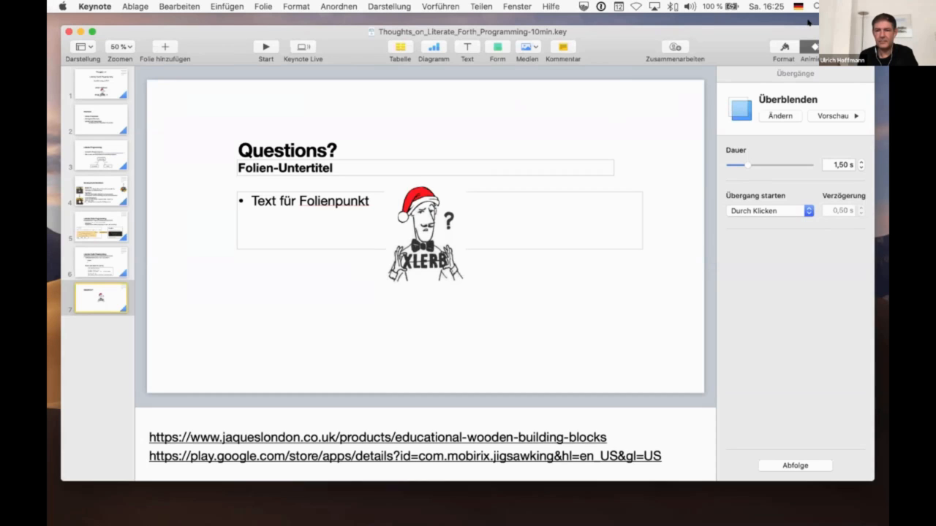
mouse_move(330, 238)
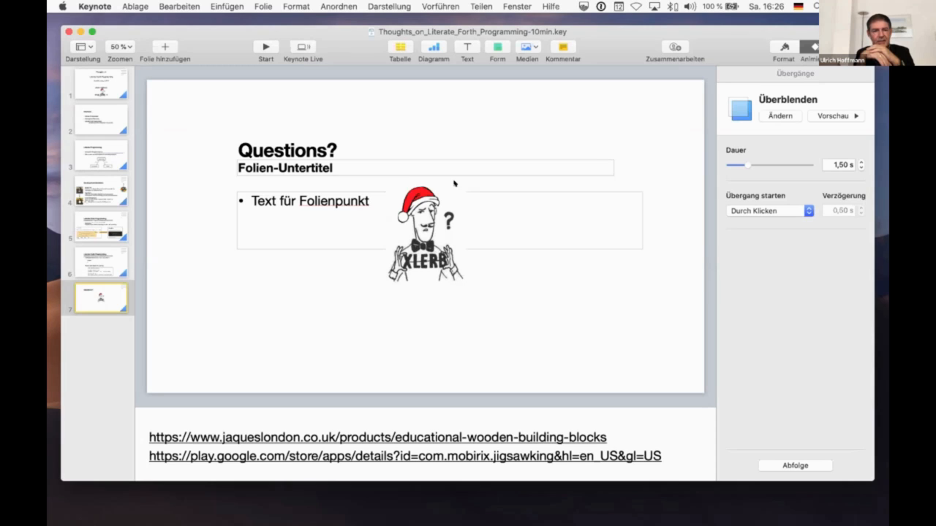
mouse_move(479, 184)
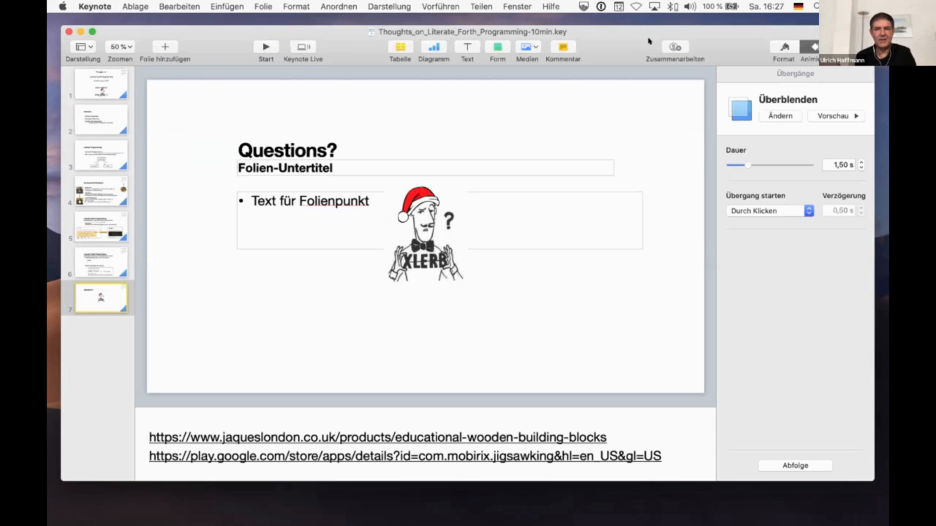
mouse_move(650, 42)
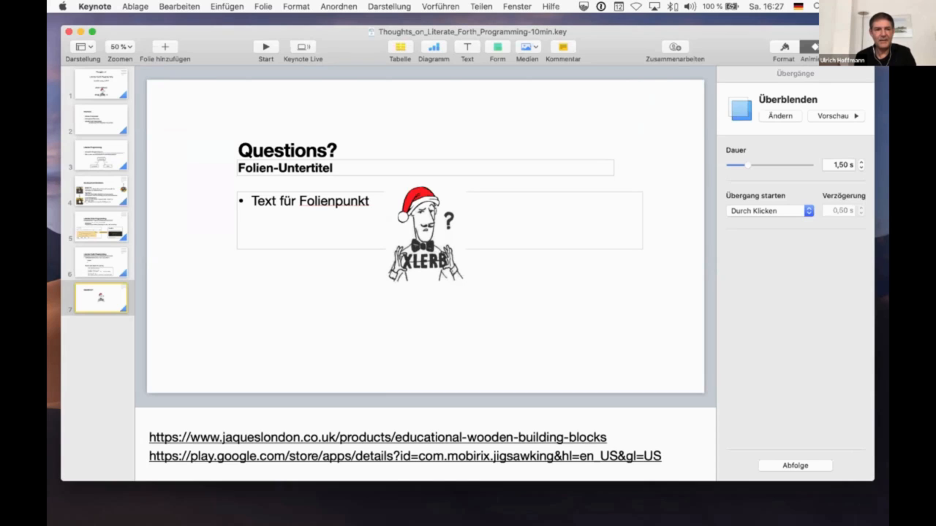
mouse_move(481, 203)
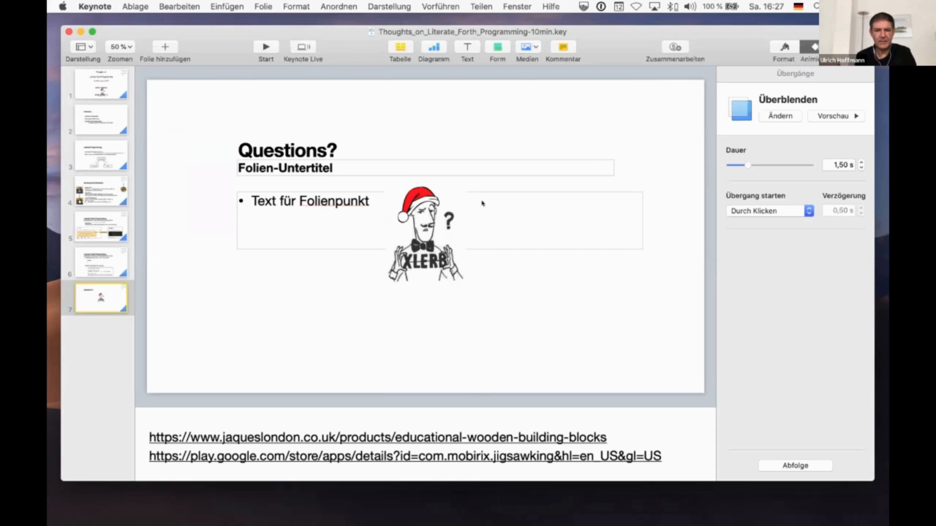